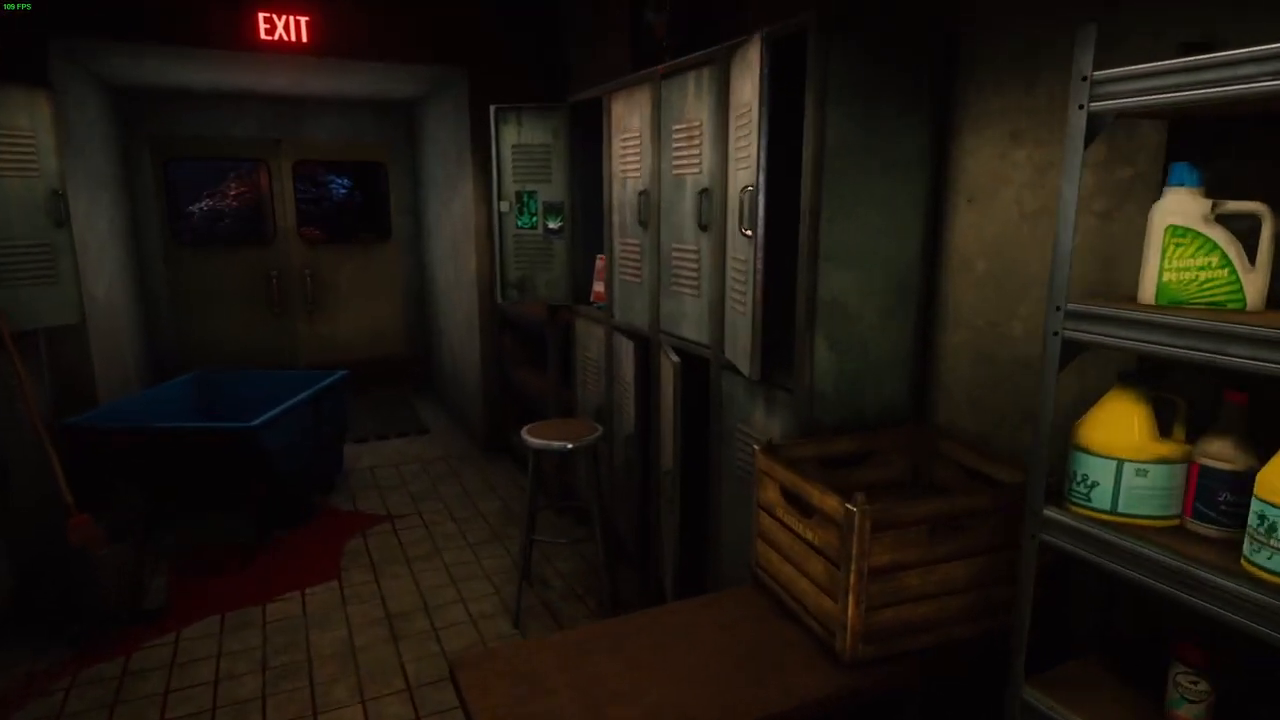
mouse_move(640, 360)
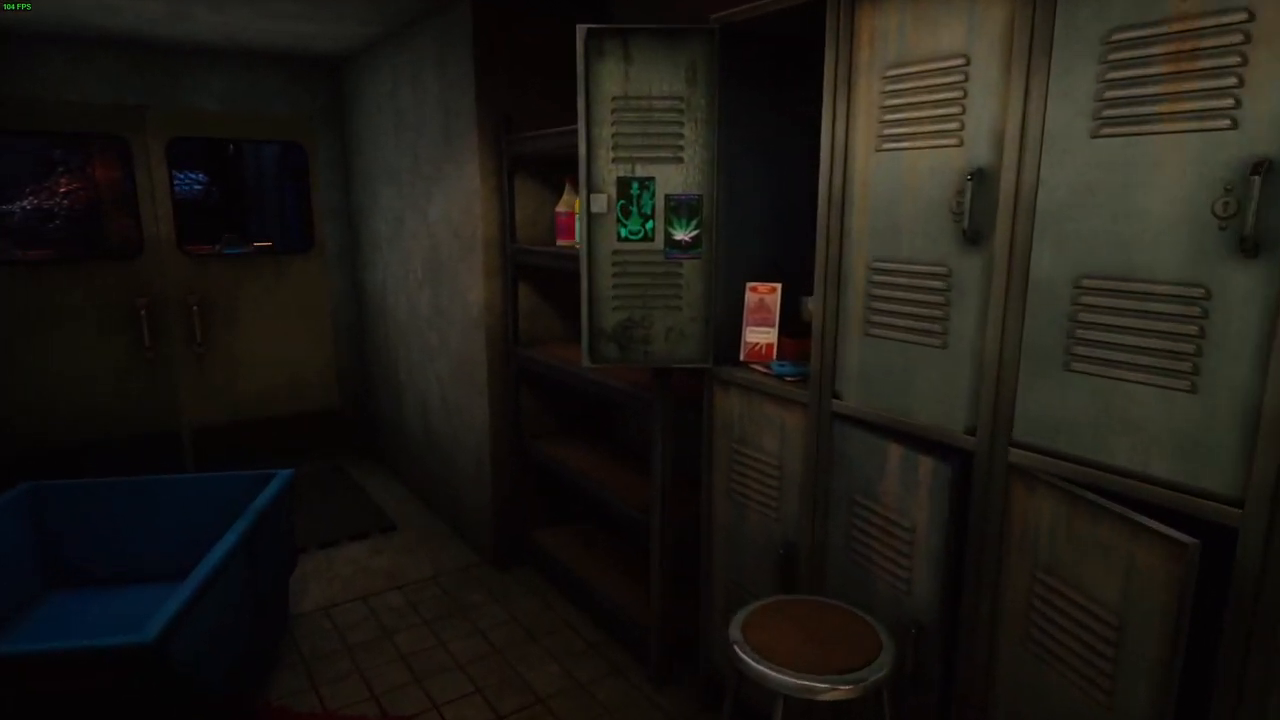